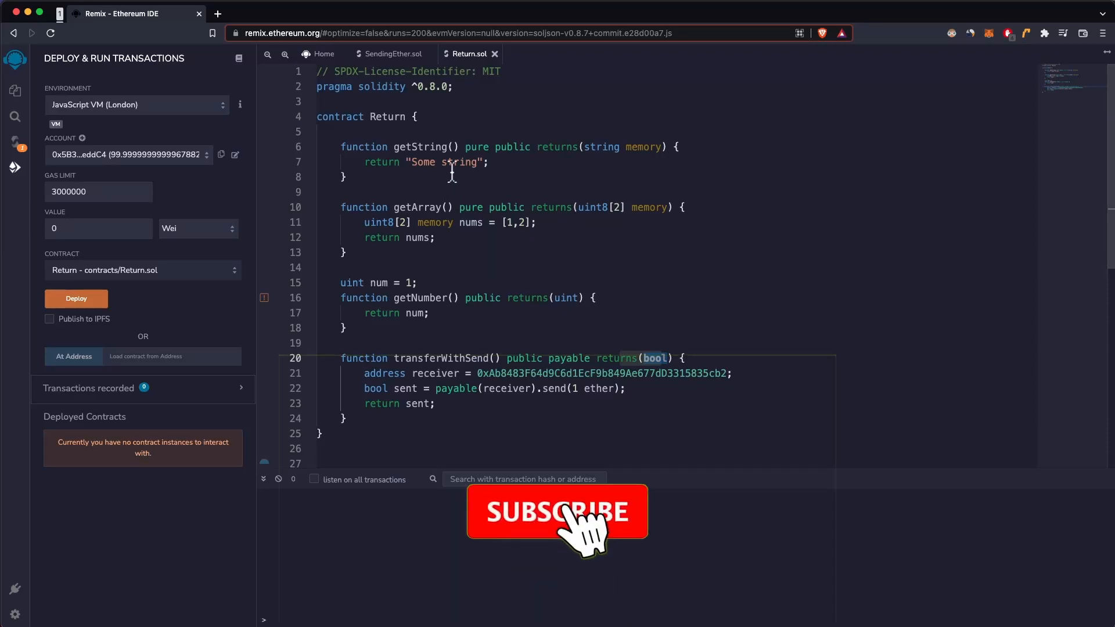
# - Deploy the Return contract from contracts/Return.sol on the JavaScript VM
pyautogui.click(558, 512)
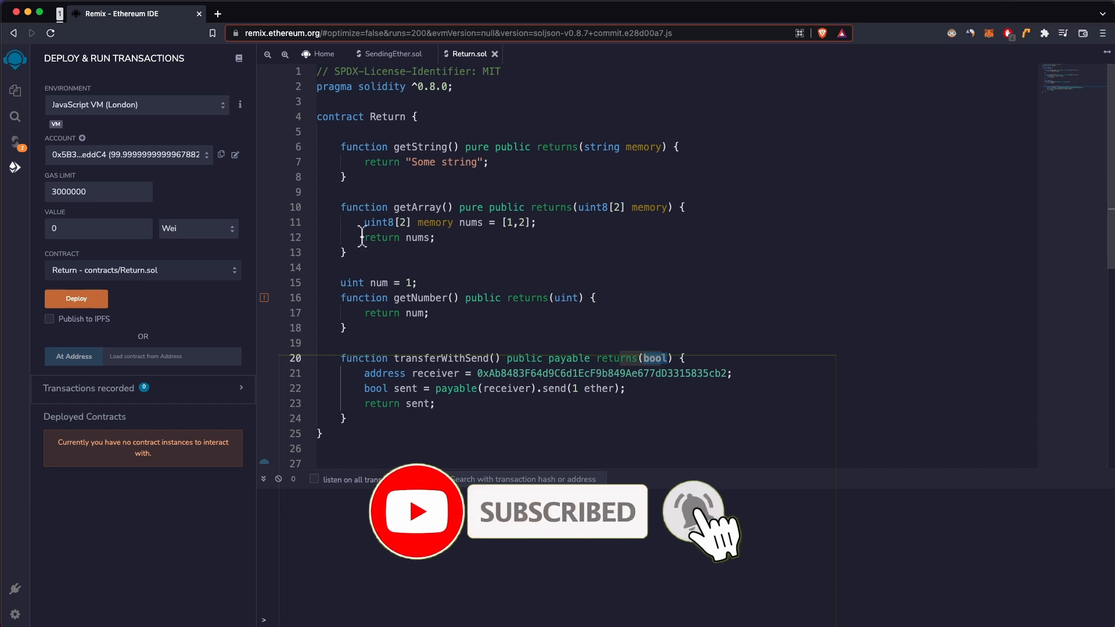
pyautogui.click(76, 298)
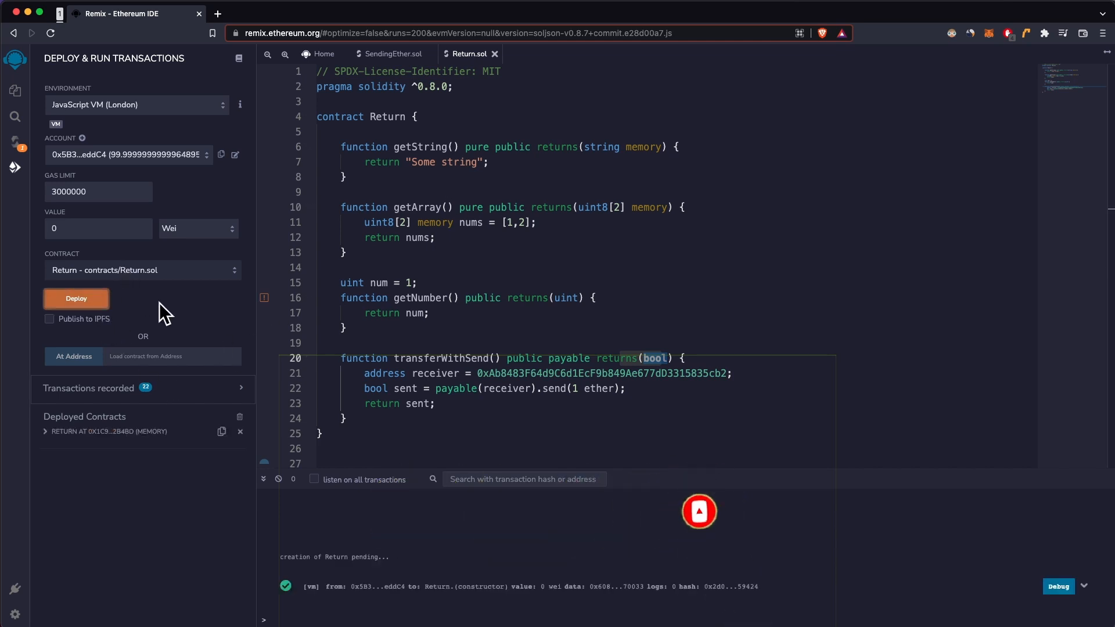
# - Expand the deployed Return instance and highlight getArray in the source code
pyautogui.click(45, 432)
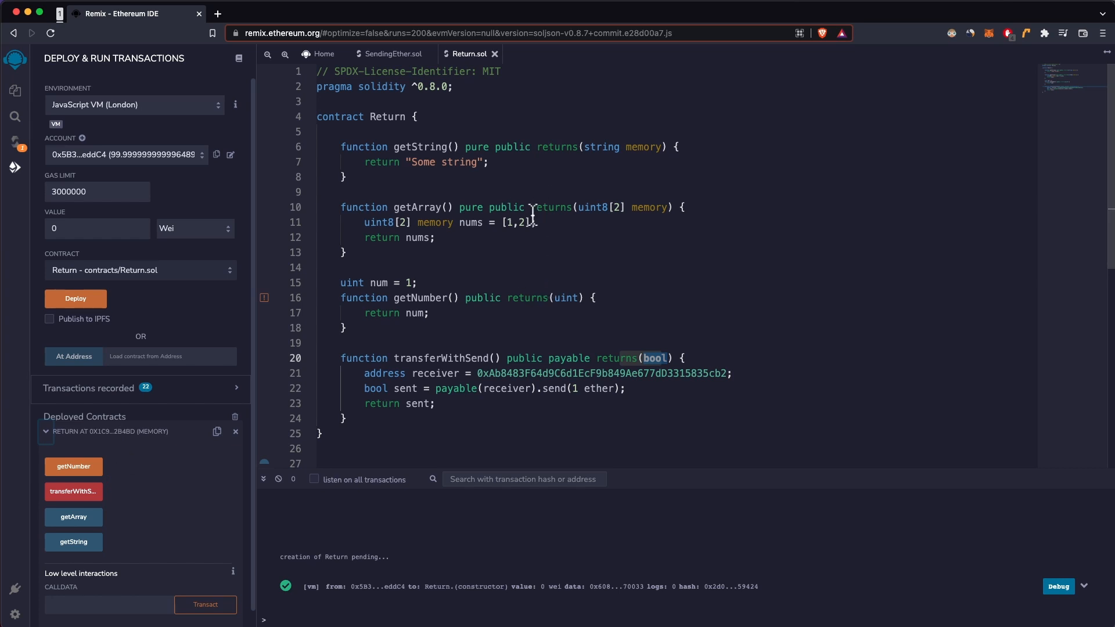
pyautogui.moveTo(520, 207)
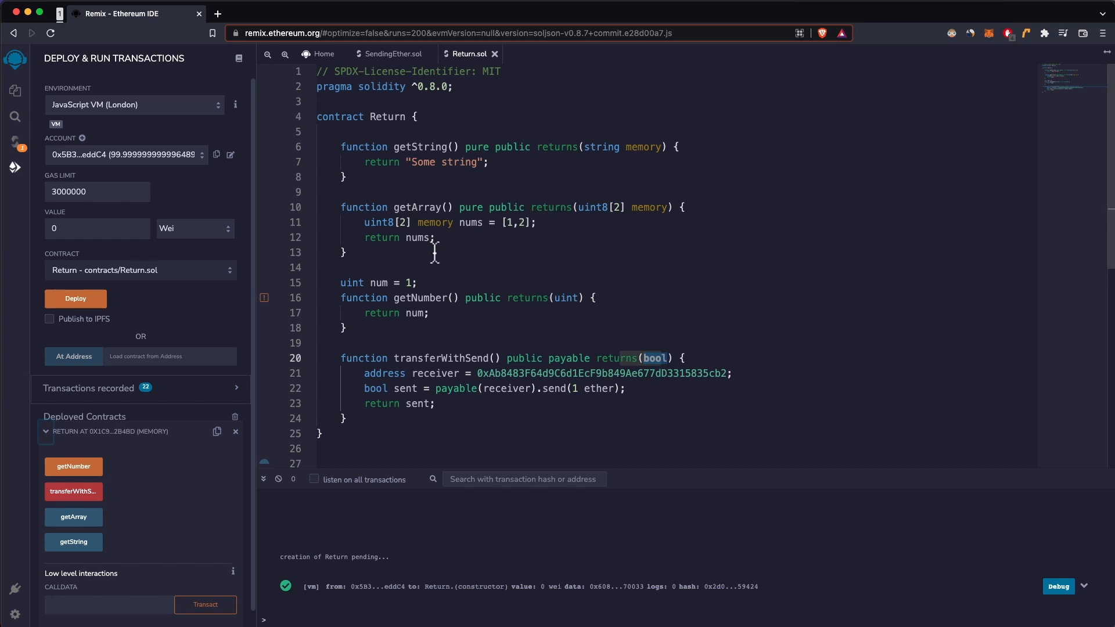
pyautogui.moveTo(483, 240)
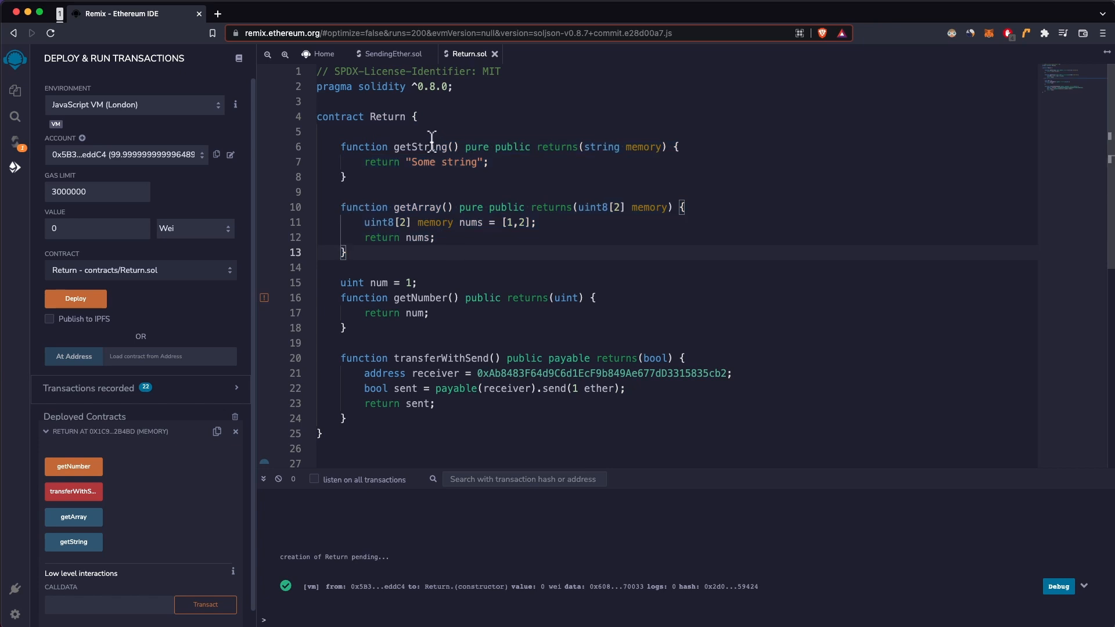
pyautogui.doubleClick(444, 162)
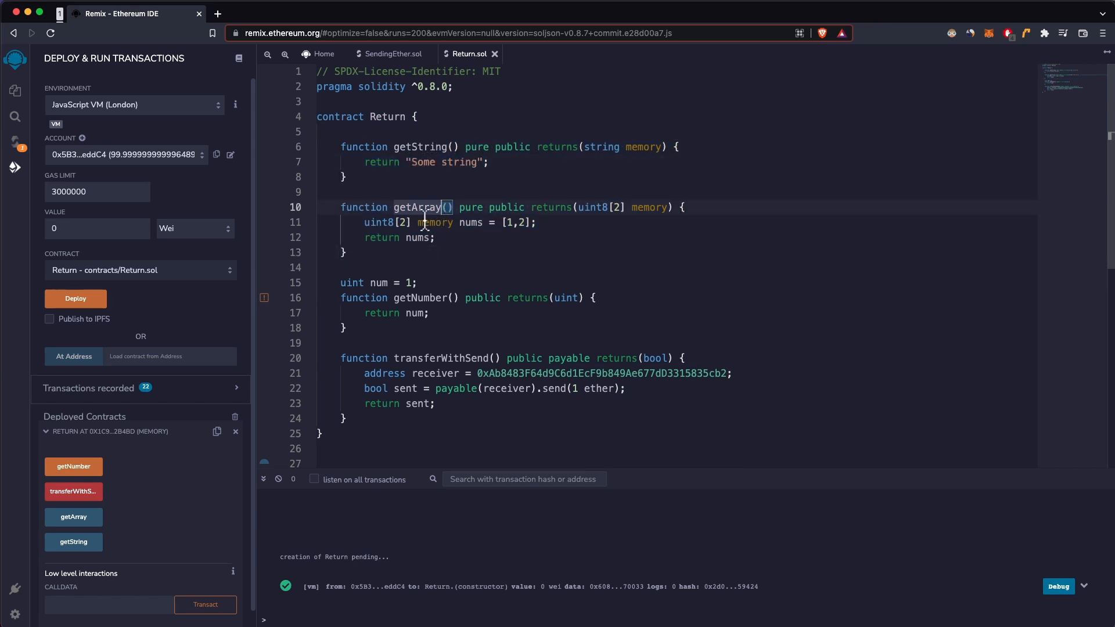
pyautogui.moveTo(462, 226)
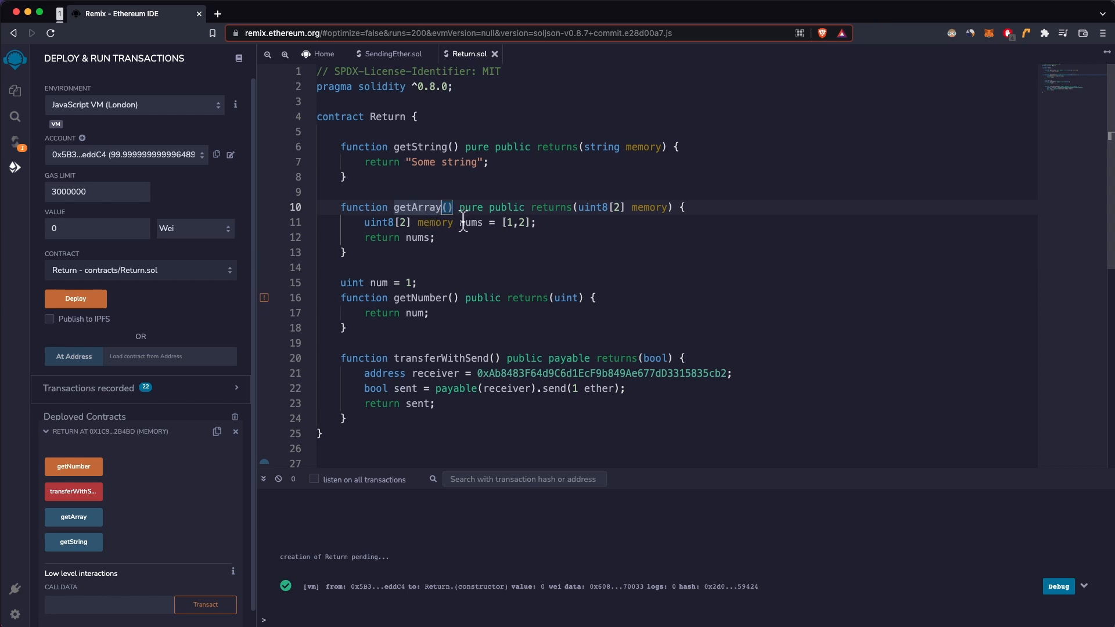
pyautogui.moveTo(210, 362)
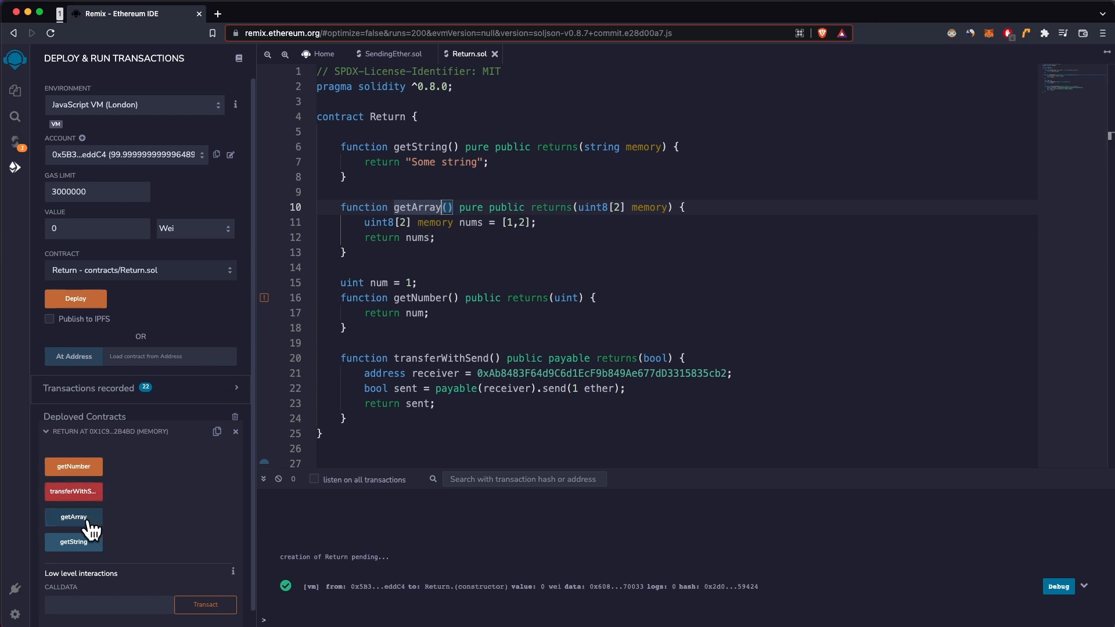
# - Call getArray on the deployed contract to return the array 1,2
pyautogui.click(73, 516)
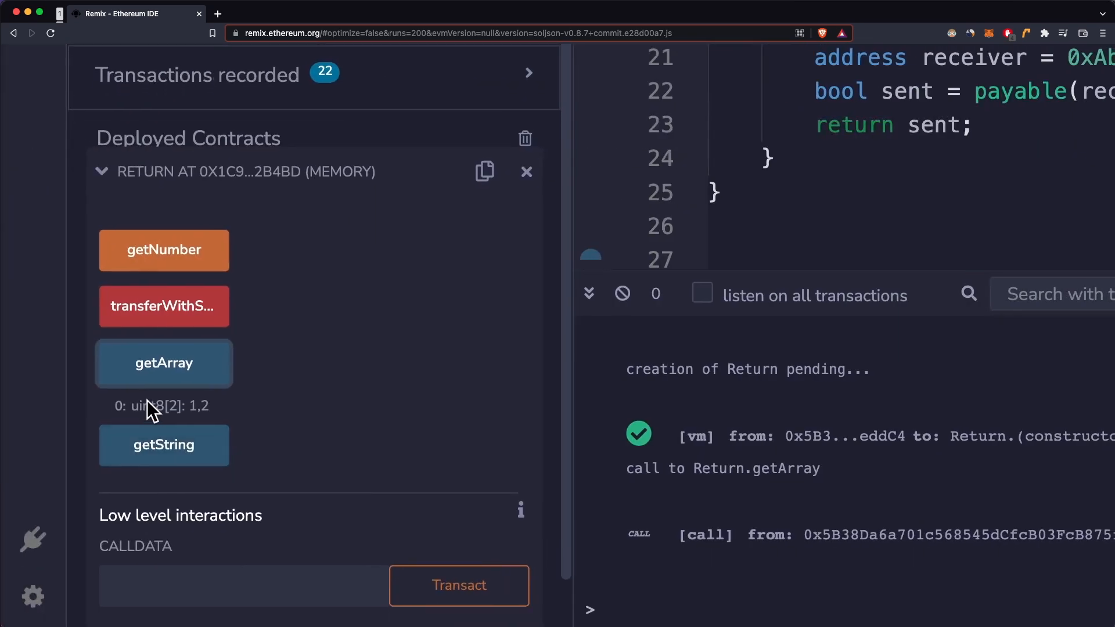
pyautogui.moveTo(187, 424)
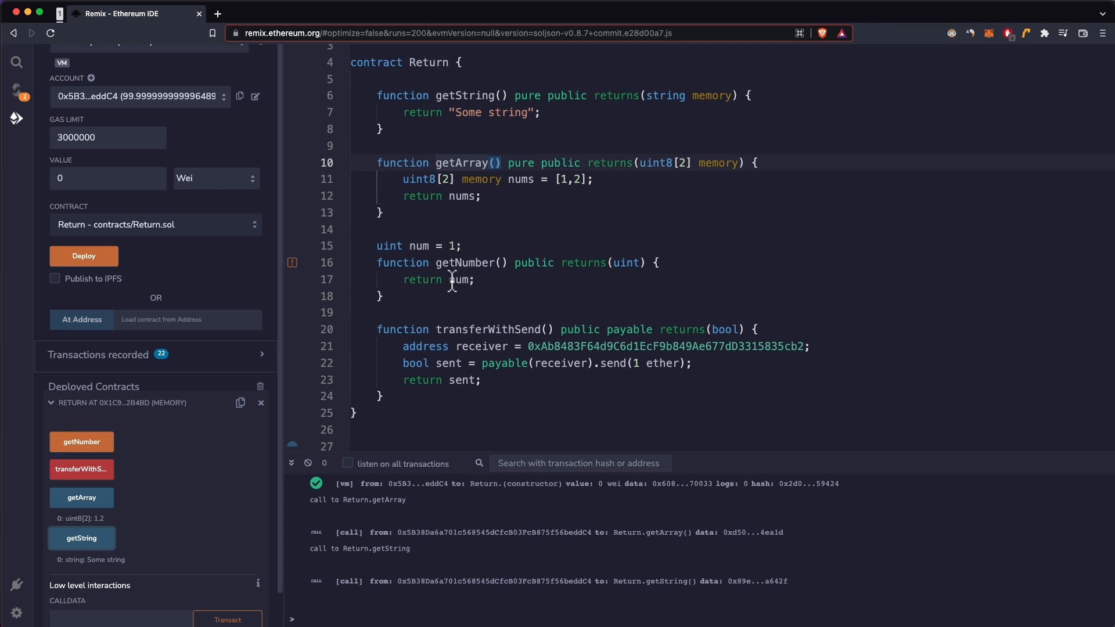
pyautogui.moveTo(513, 262)
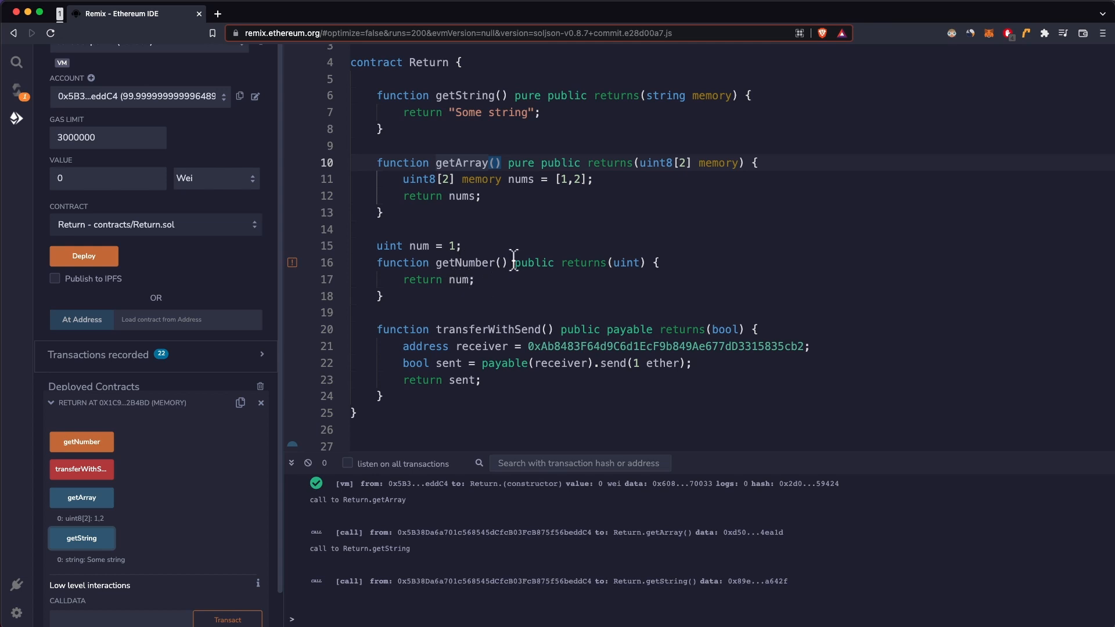
pyautogui.moveTo(501, 267)
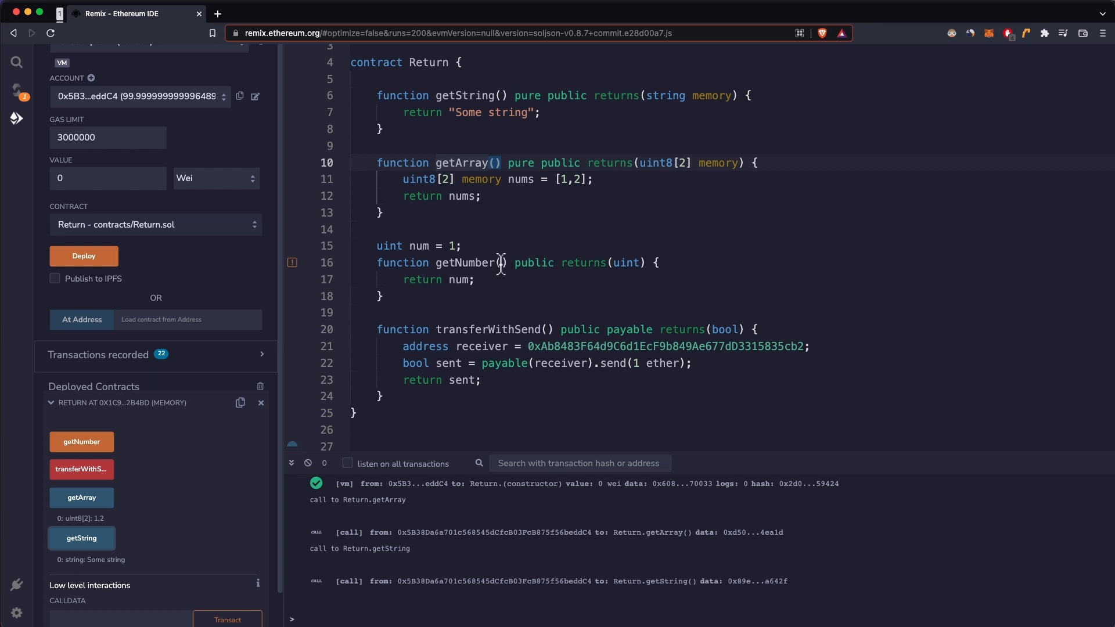
pyautogui.moveTo(87, 444)
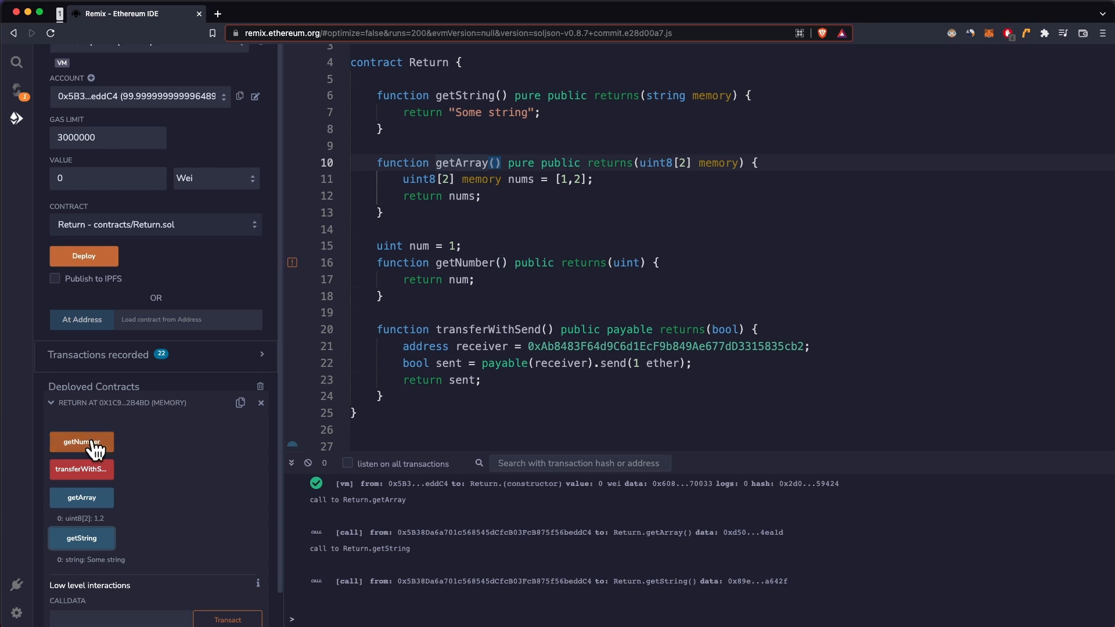
# - Send getNumber, clear the terminal log, and send getNumber again
pyautogui.click(83, 442)
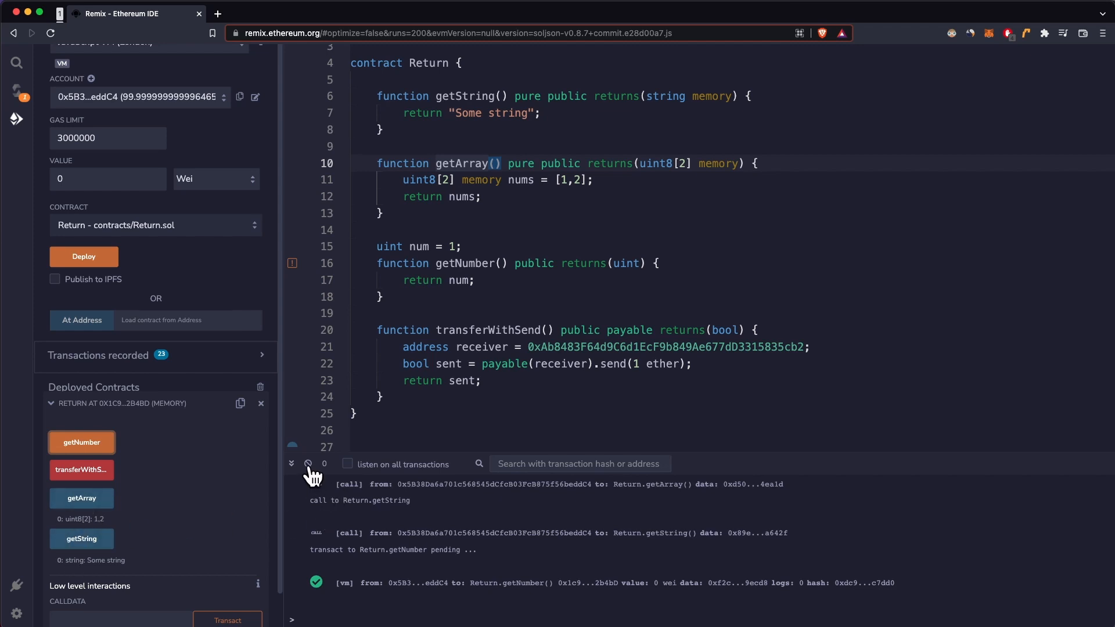
pyautogui.click(309, 464)
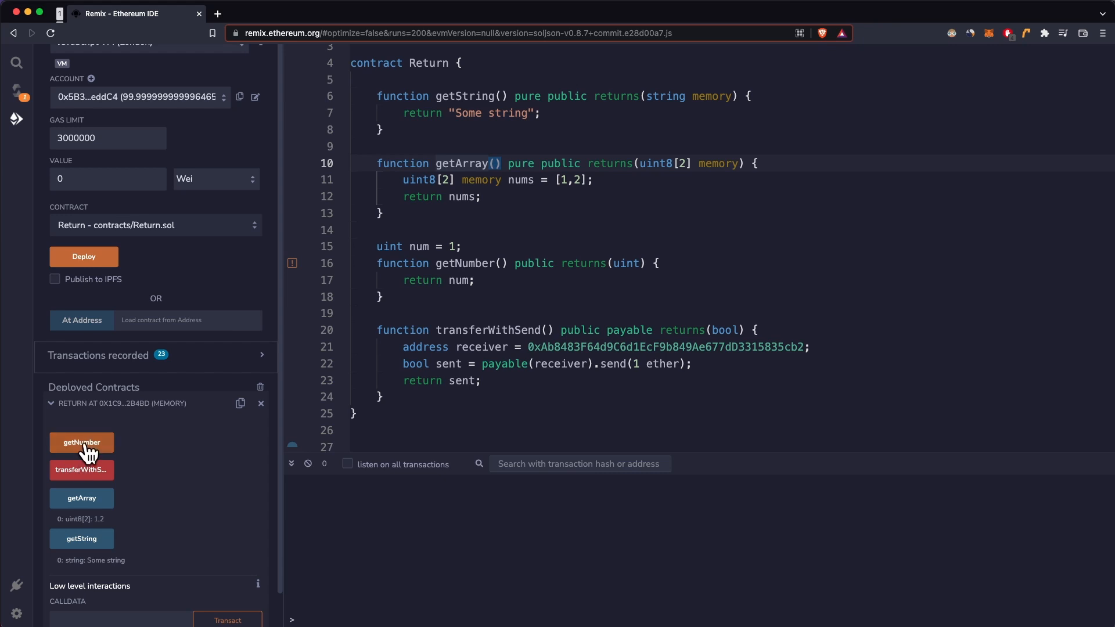
pyautogui.click(81, 442)
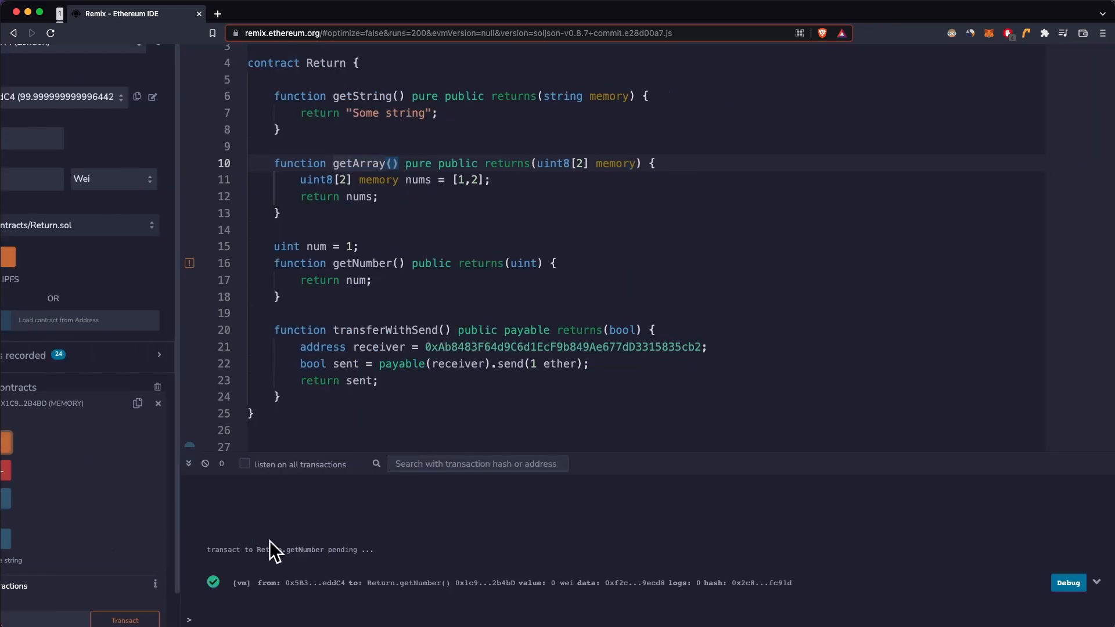
pyautogui.moveTo(144, 537)
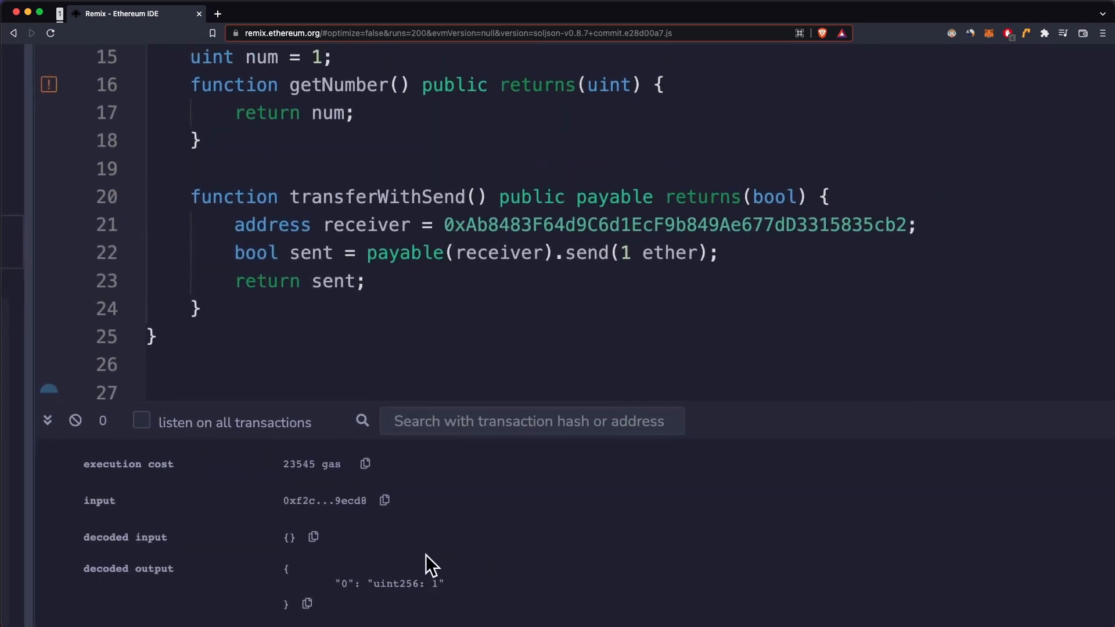
pyautogui.scroll(-3)
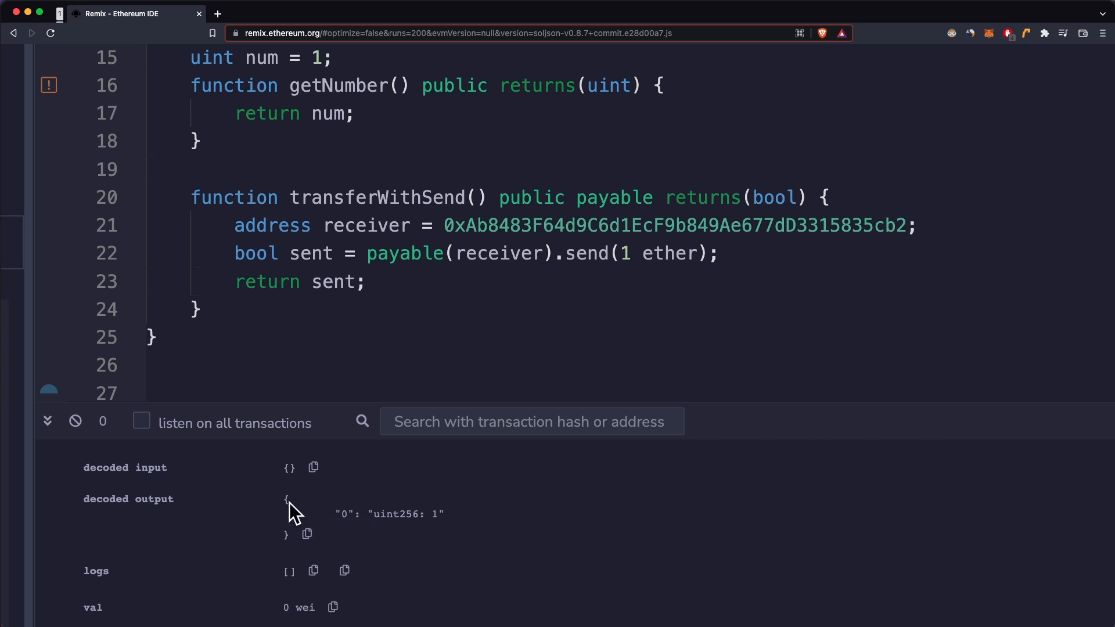
pyautogui.moveTo(357, 550)
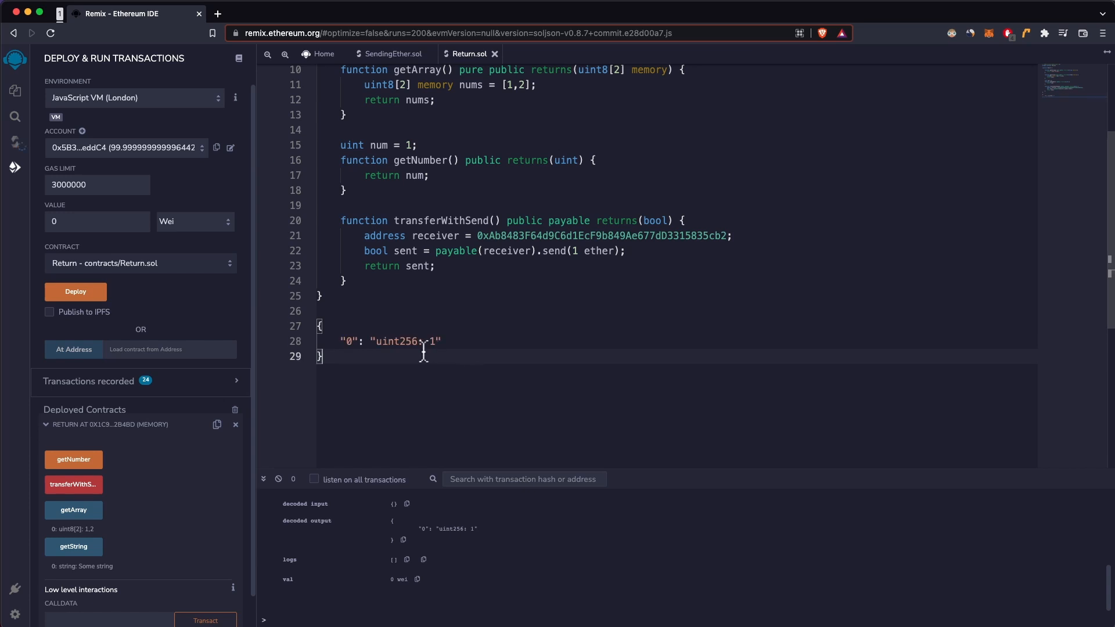
pyautogui.doubleClick(395, 341)
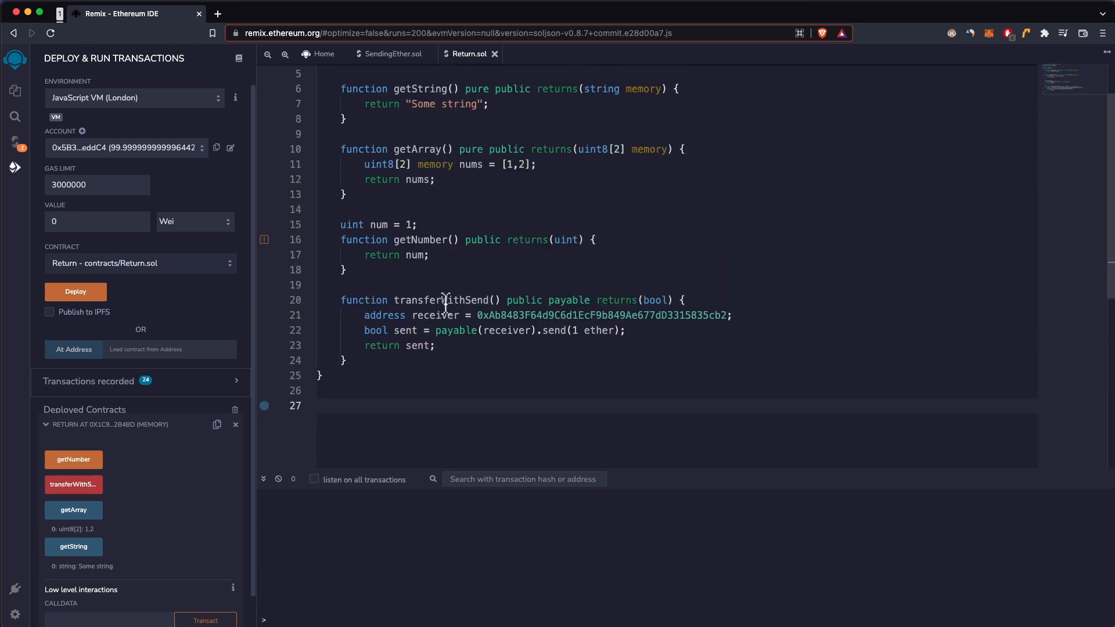
pyautogui.moveTo(528, 340)
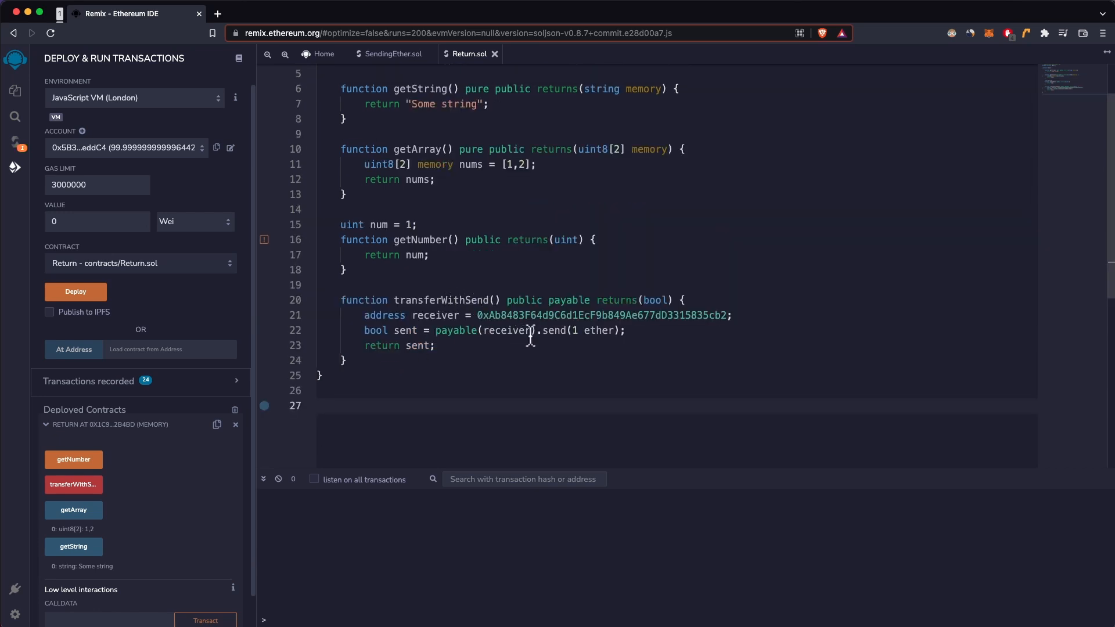
pyautogui.moveTo(561, 332)
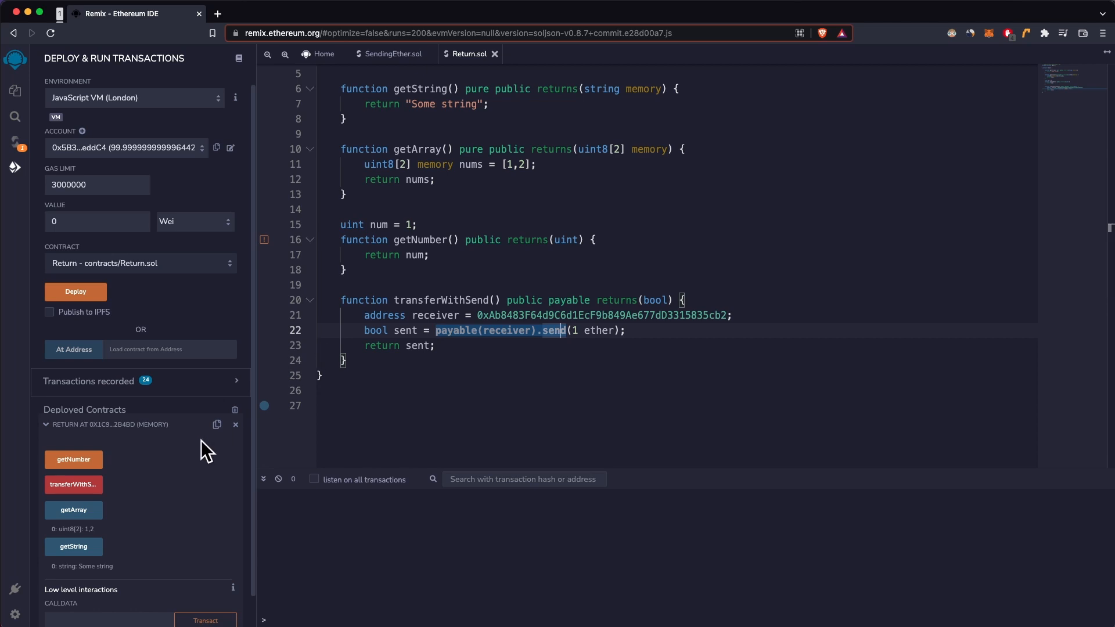
# - Send a transferWithSend transaction from the deployed Return instance
pyautogui.click(73, 484)
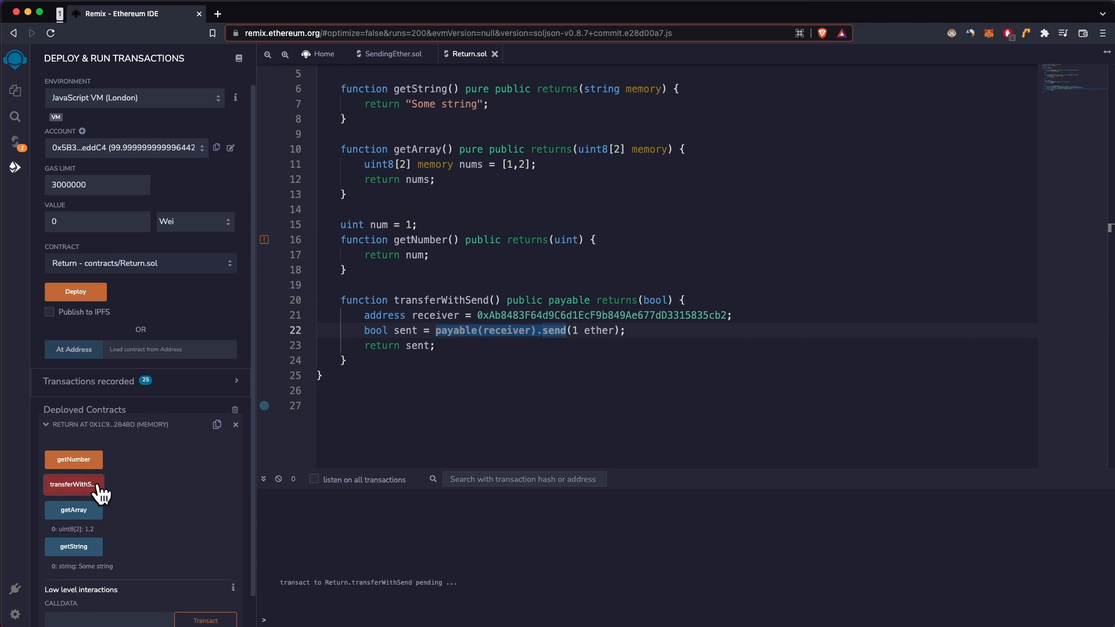
# - Expand the transferWithSend transaction and select its decoded output bool: false
pyautogui.click(73, 485)
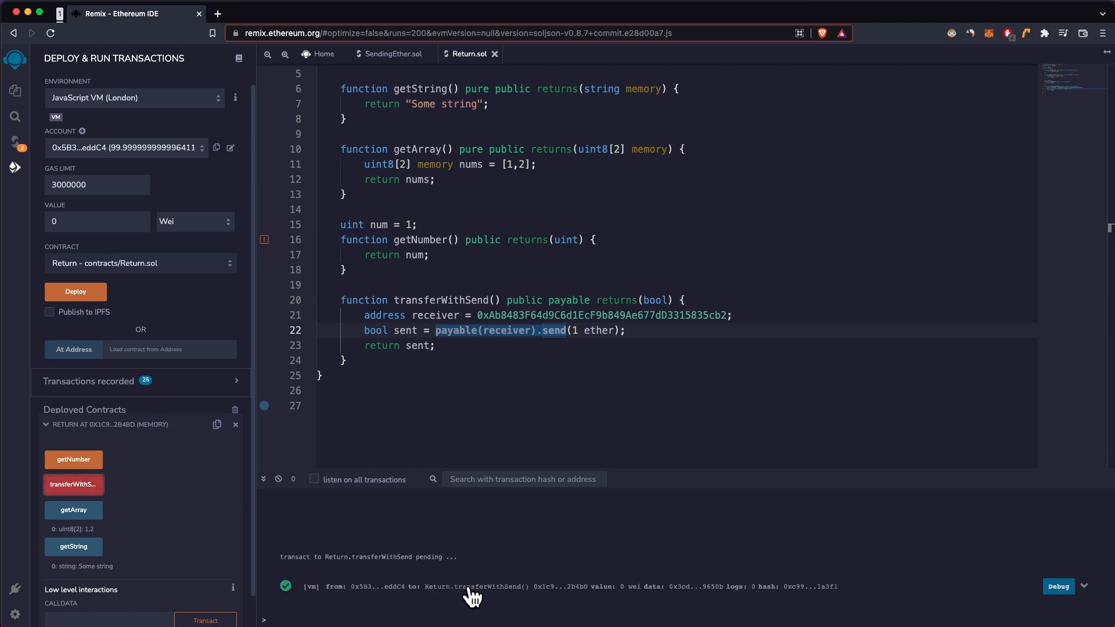
pyautogui.moveTo(104, 508)
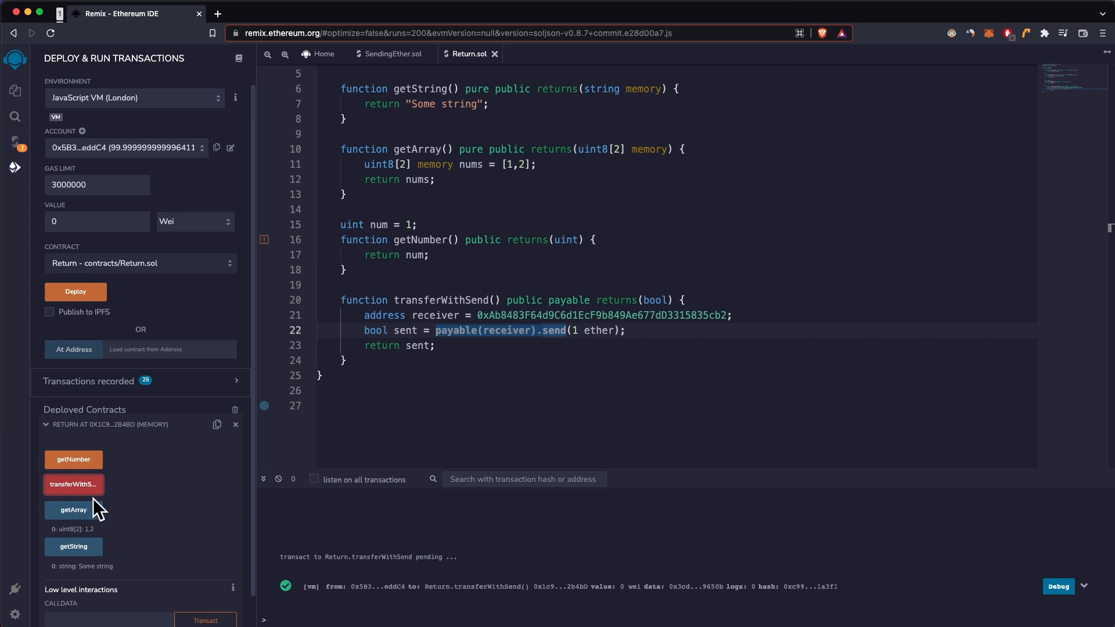
pyautogui.moveTo(77, 510)
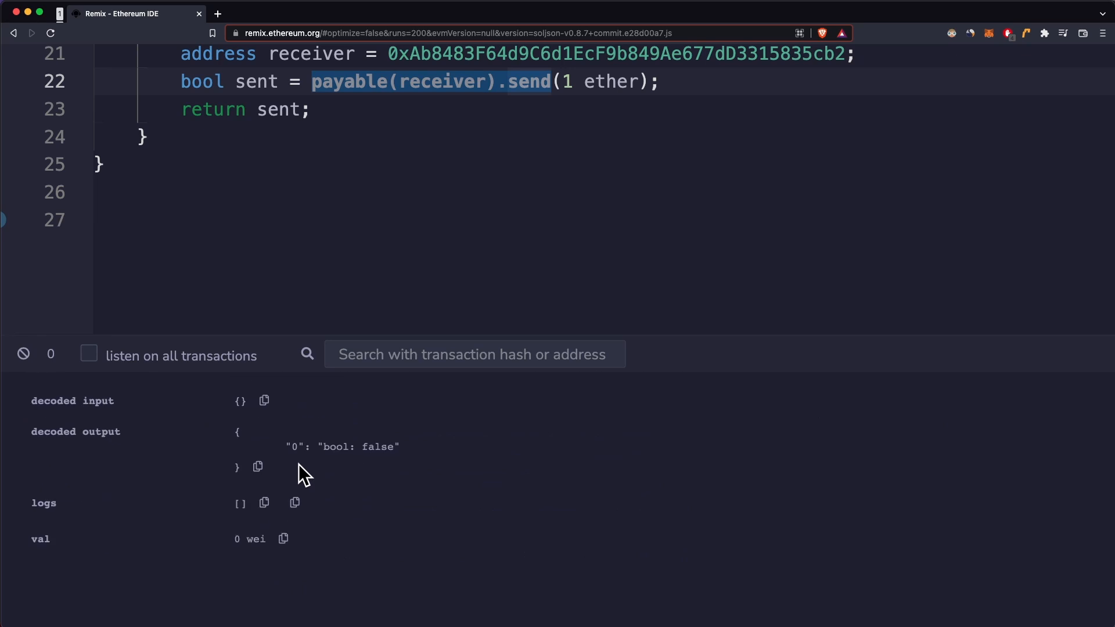
pyautogui.doubleClick(336, 446)
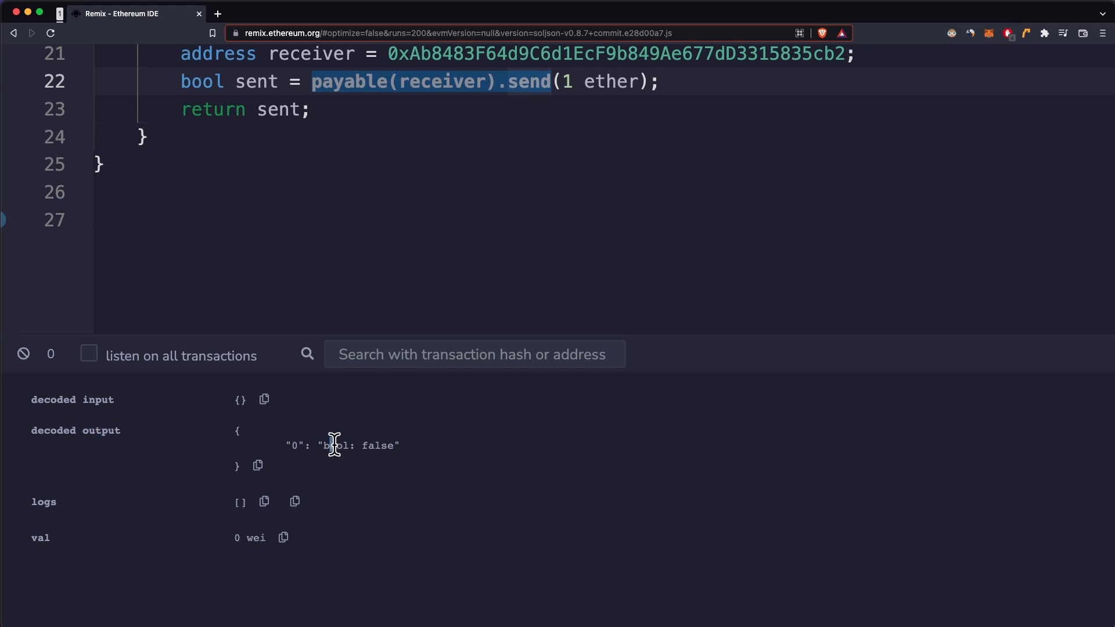
pyautogui.moveTo(359, 445)
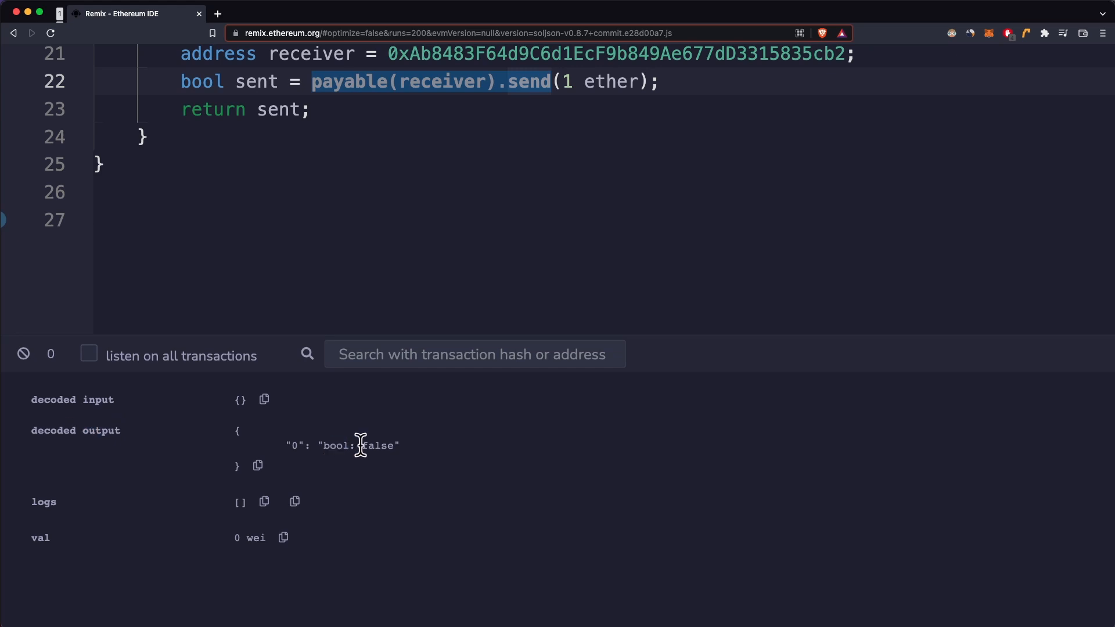